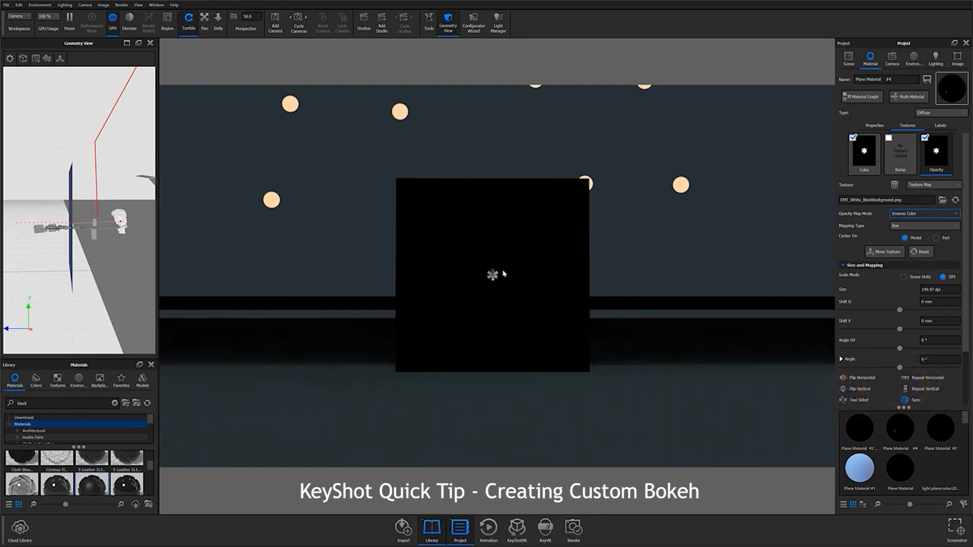
Enable Depth of Field on the BokehFilter camera, then adjust Exposure in the Image settings
click(891, 59)
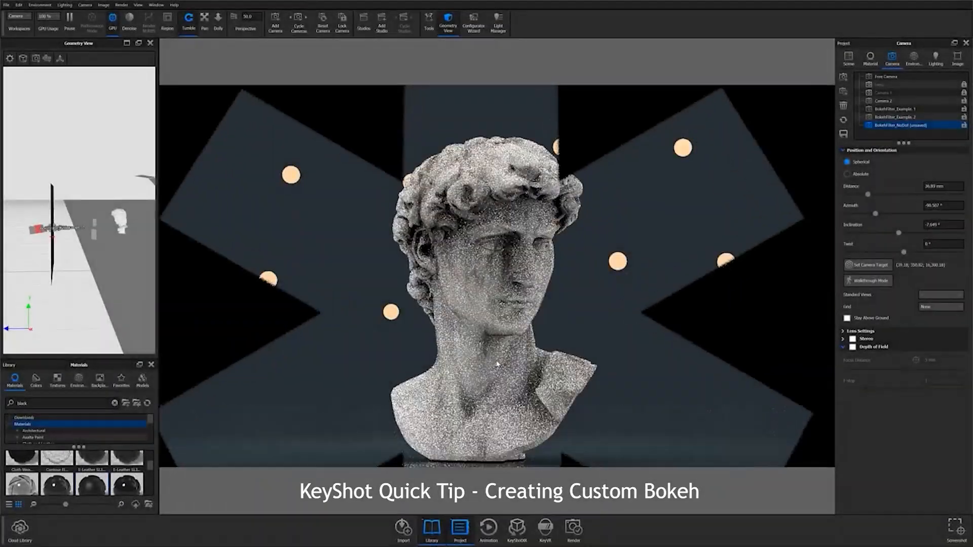
click(854, 346)
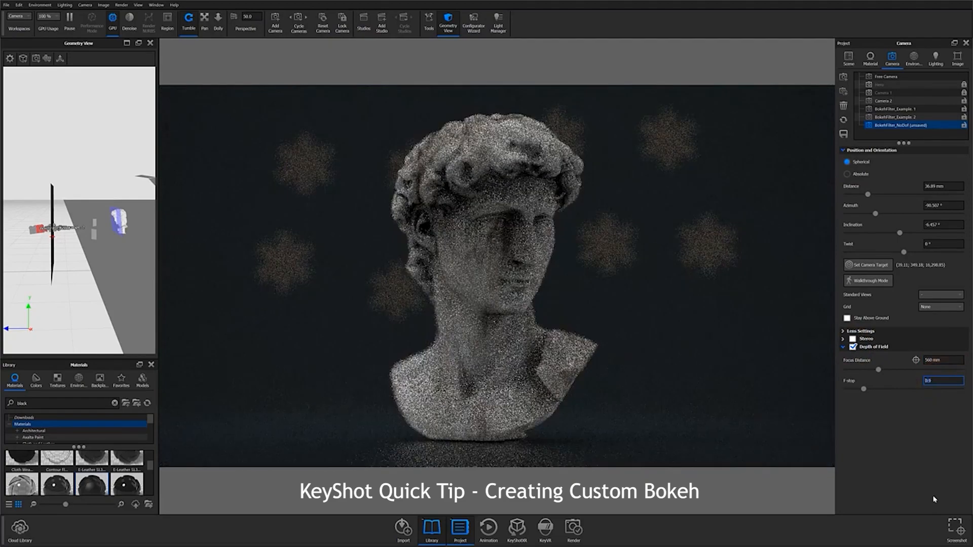
click(956, 58)
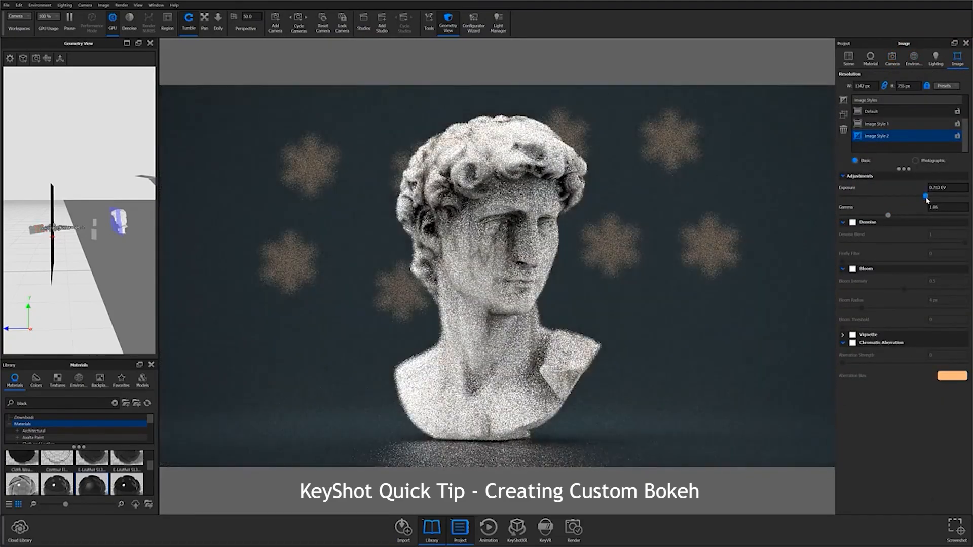
click(913, 59)
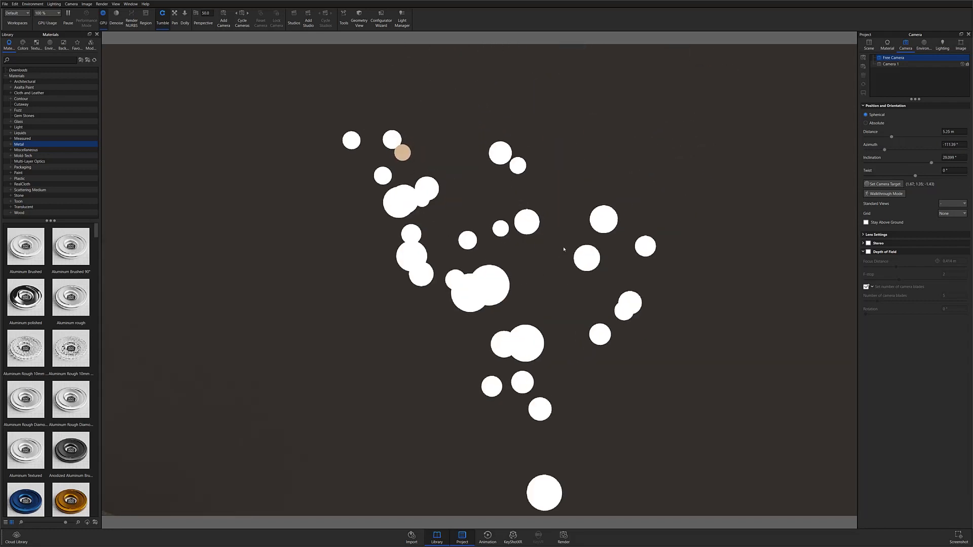
Move a sphere light to a new position behind the camera using Move Part
right_click(471, 374)
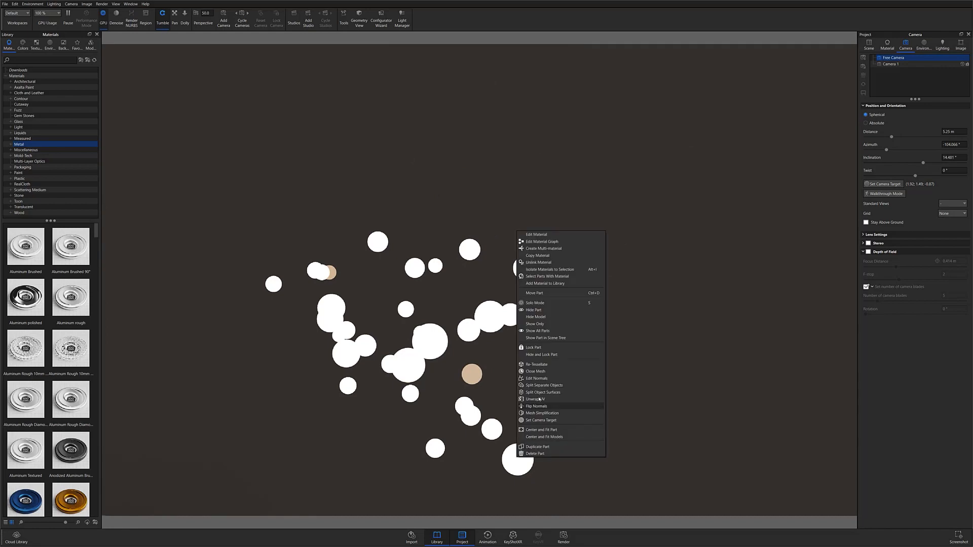
click(534, 291)
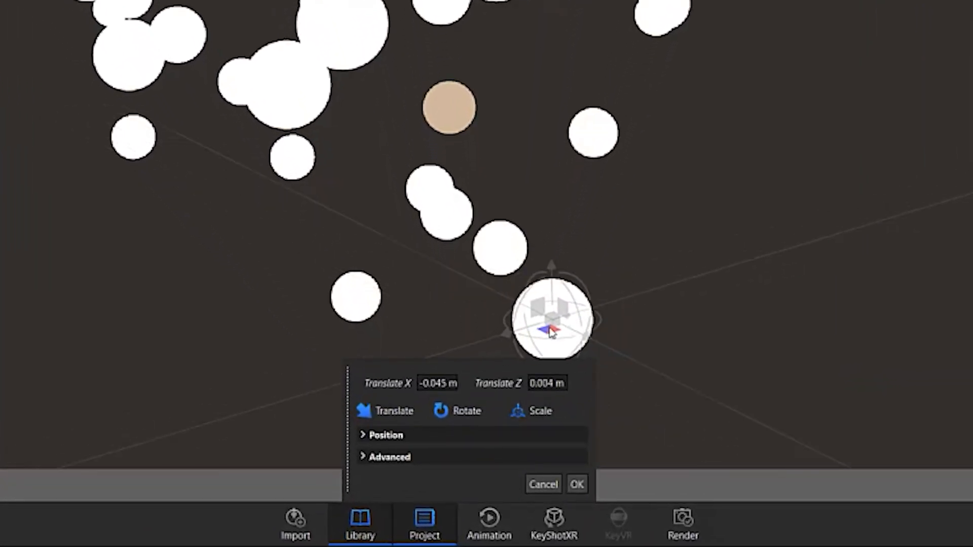
click(539, 410)
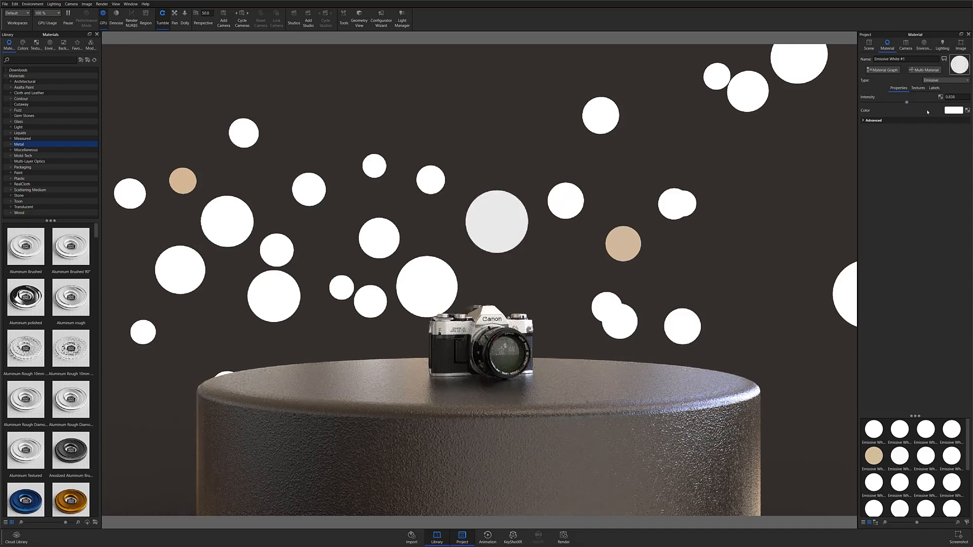
View through Camera 1 and toggle Depth of Field to compare, leaving it on for soft bokeh
click(905, 44)
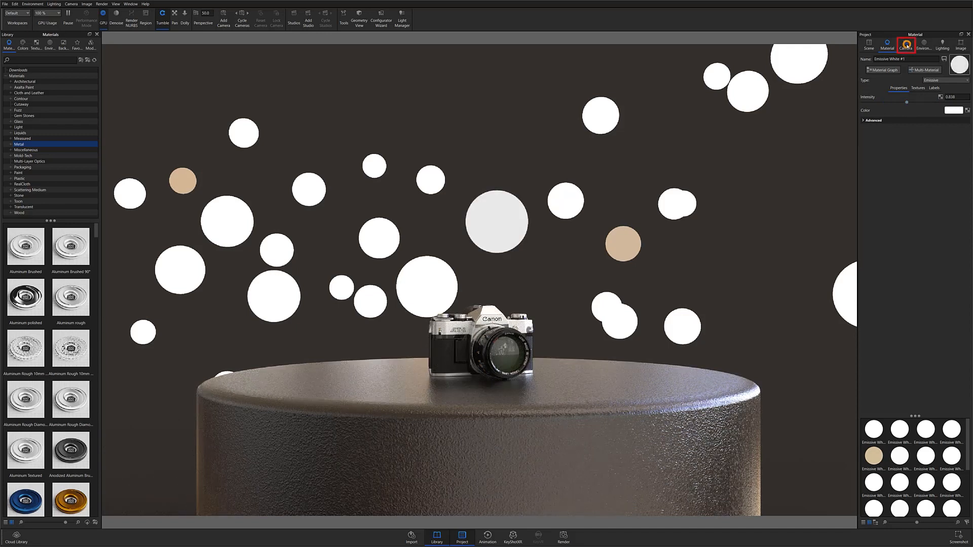
click(905, 43)
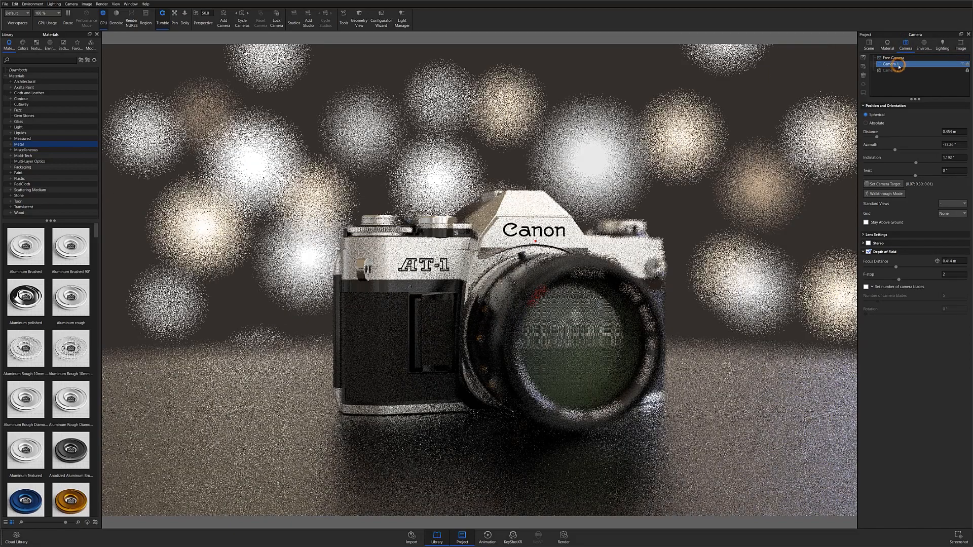
click(869, 252)
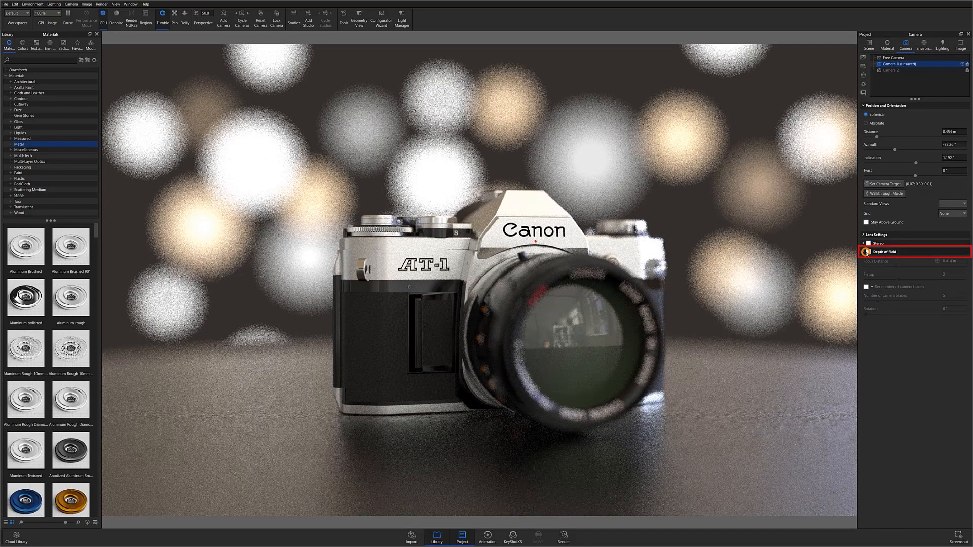
click(868, 251)
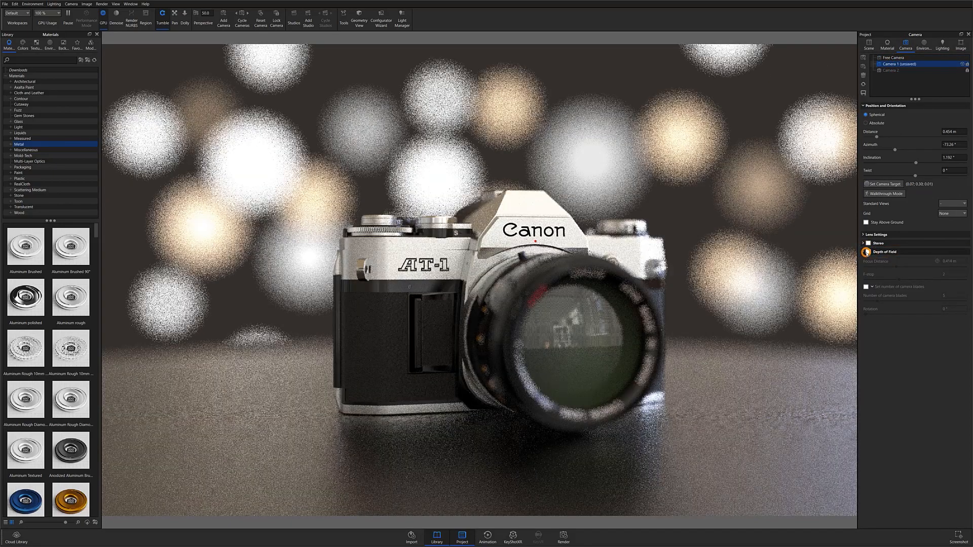
click(866, 252)
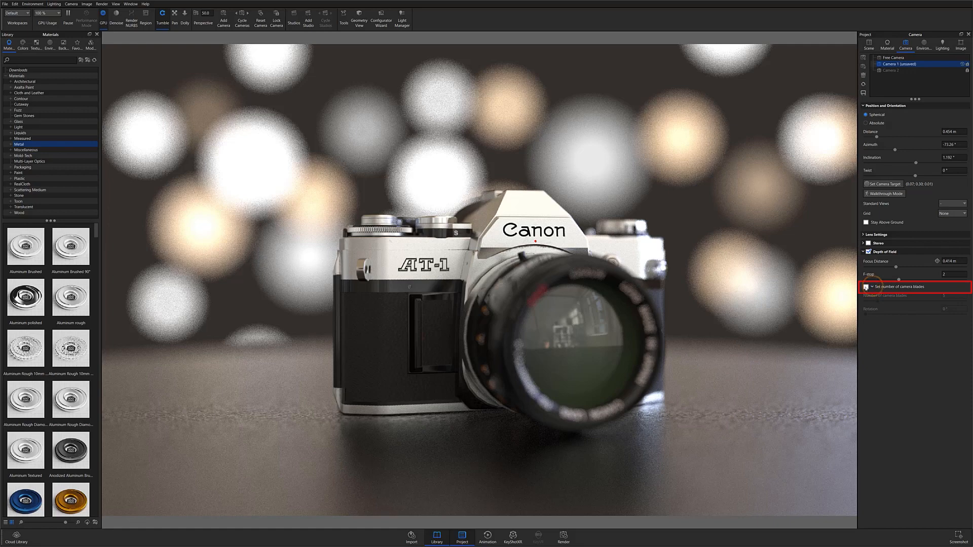
Tick 'Set number of camera blades' so the bokeh takes a polygon aperture shape
click(867, 287)
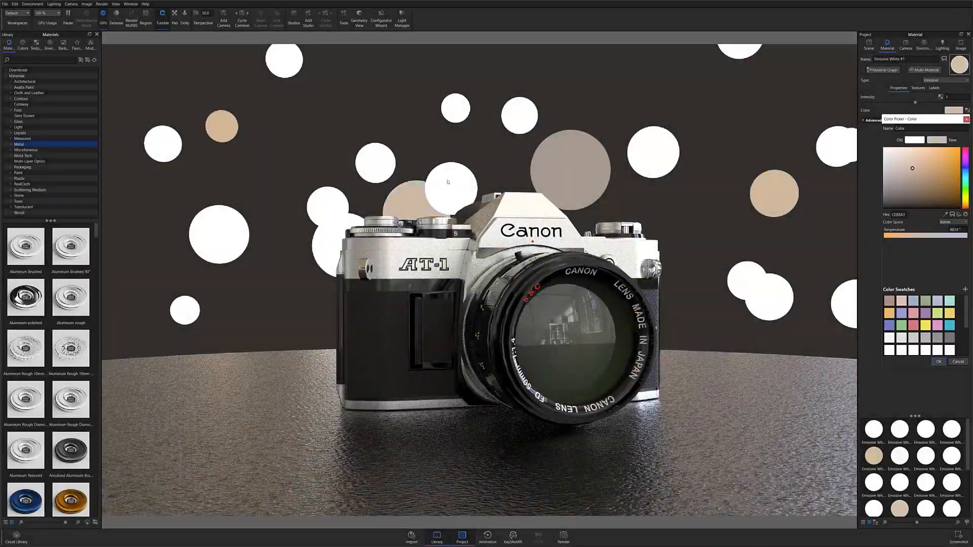
Give the emissive spheres a warm beige colour and return to the camera view with focus set
click(905, 48)
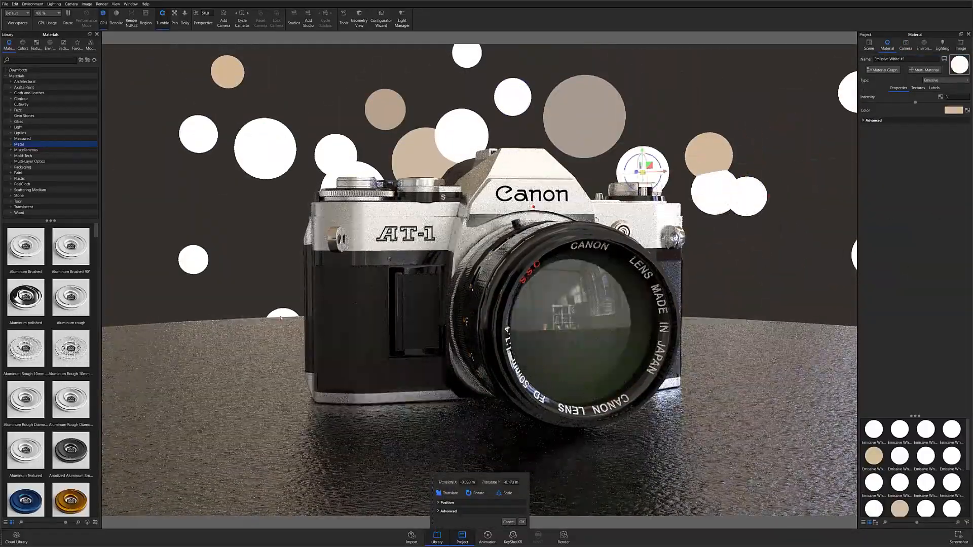
click(905, 44)
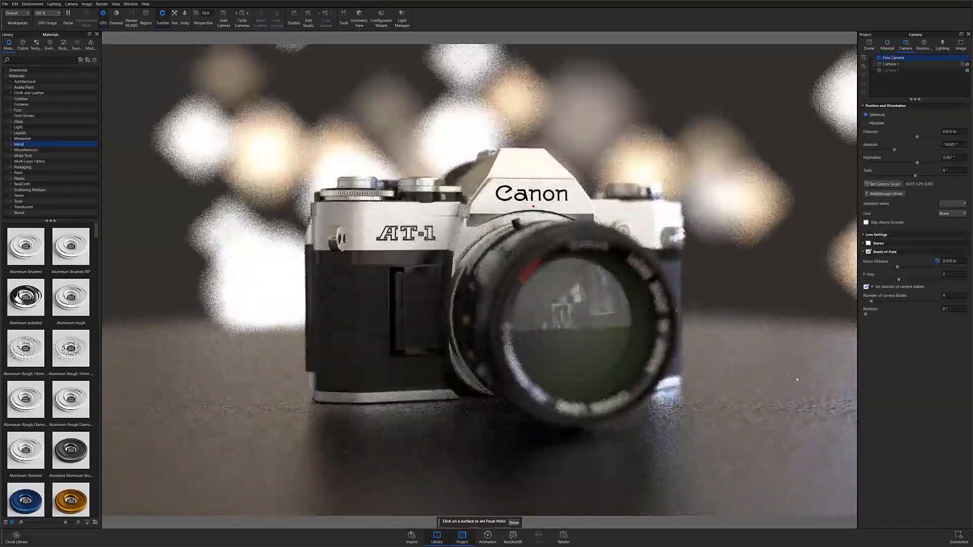